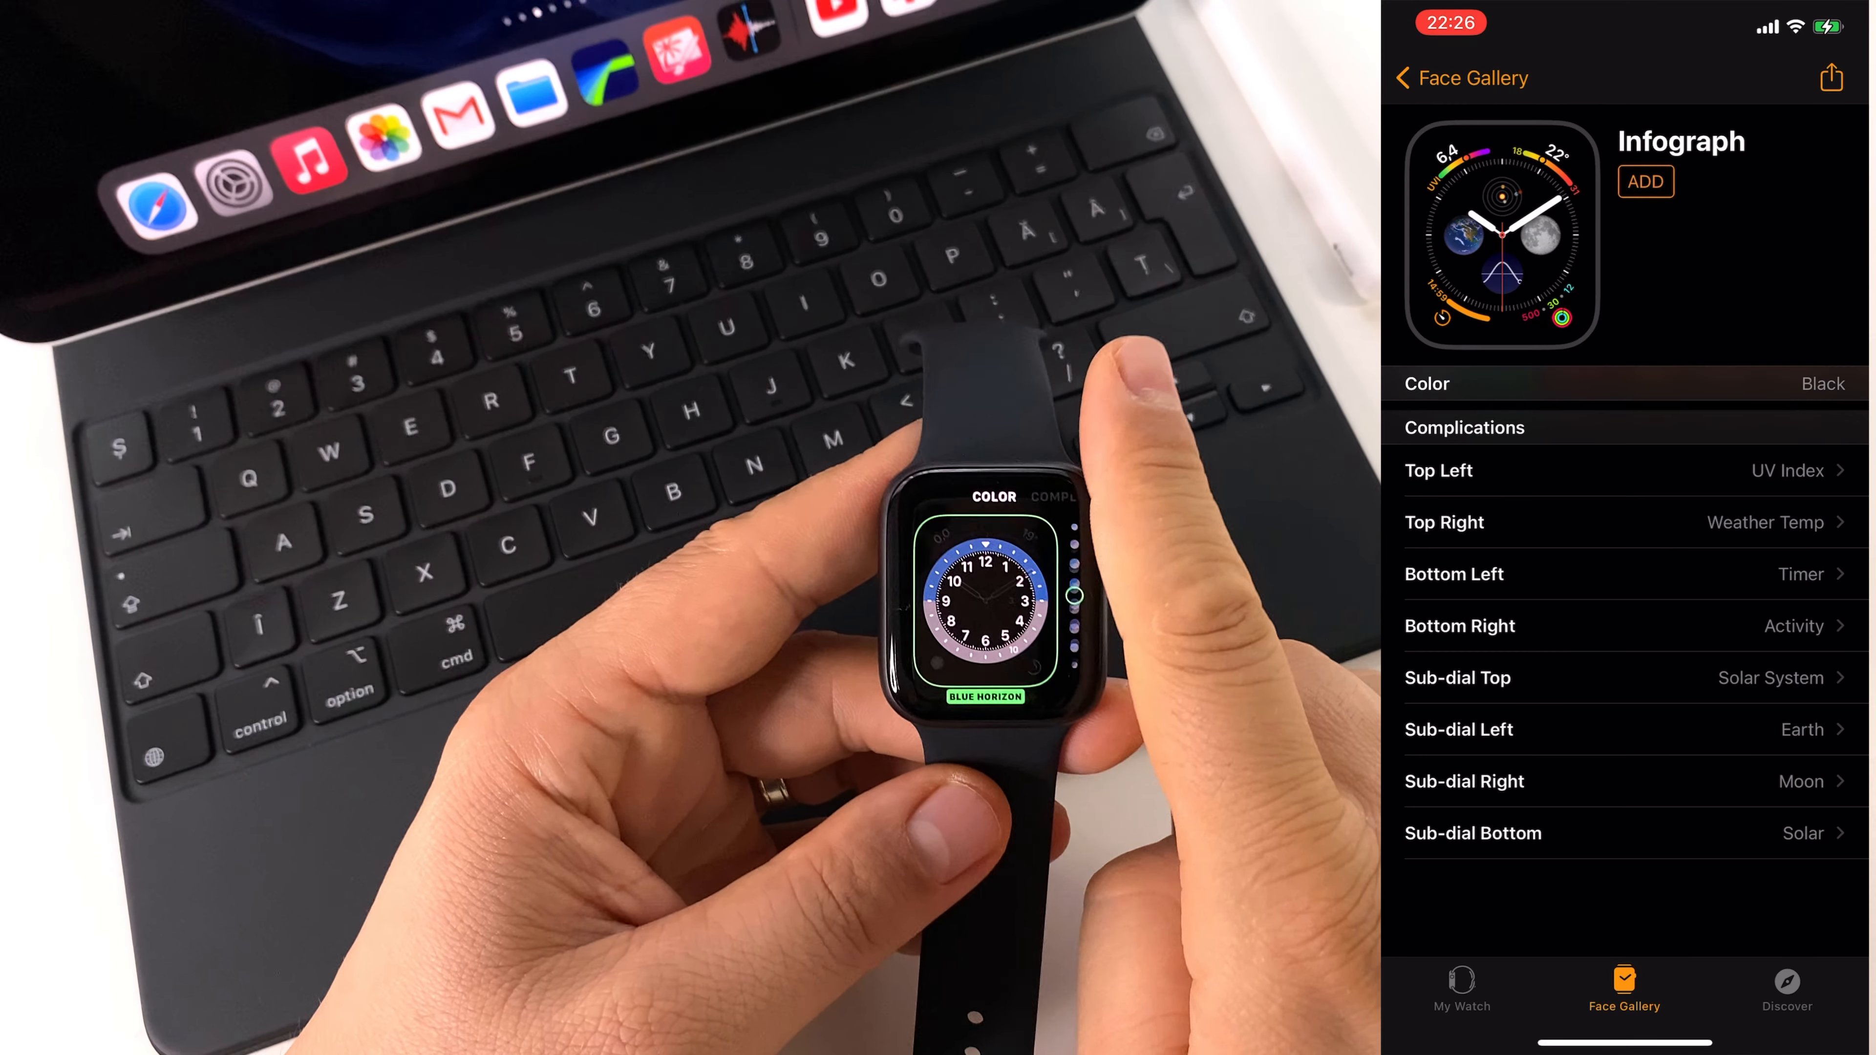
View the Infograph face in Royal Blue with its Timer and Moon complications, then go back.
left_click(1403, 76)
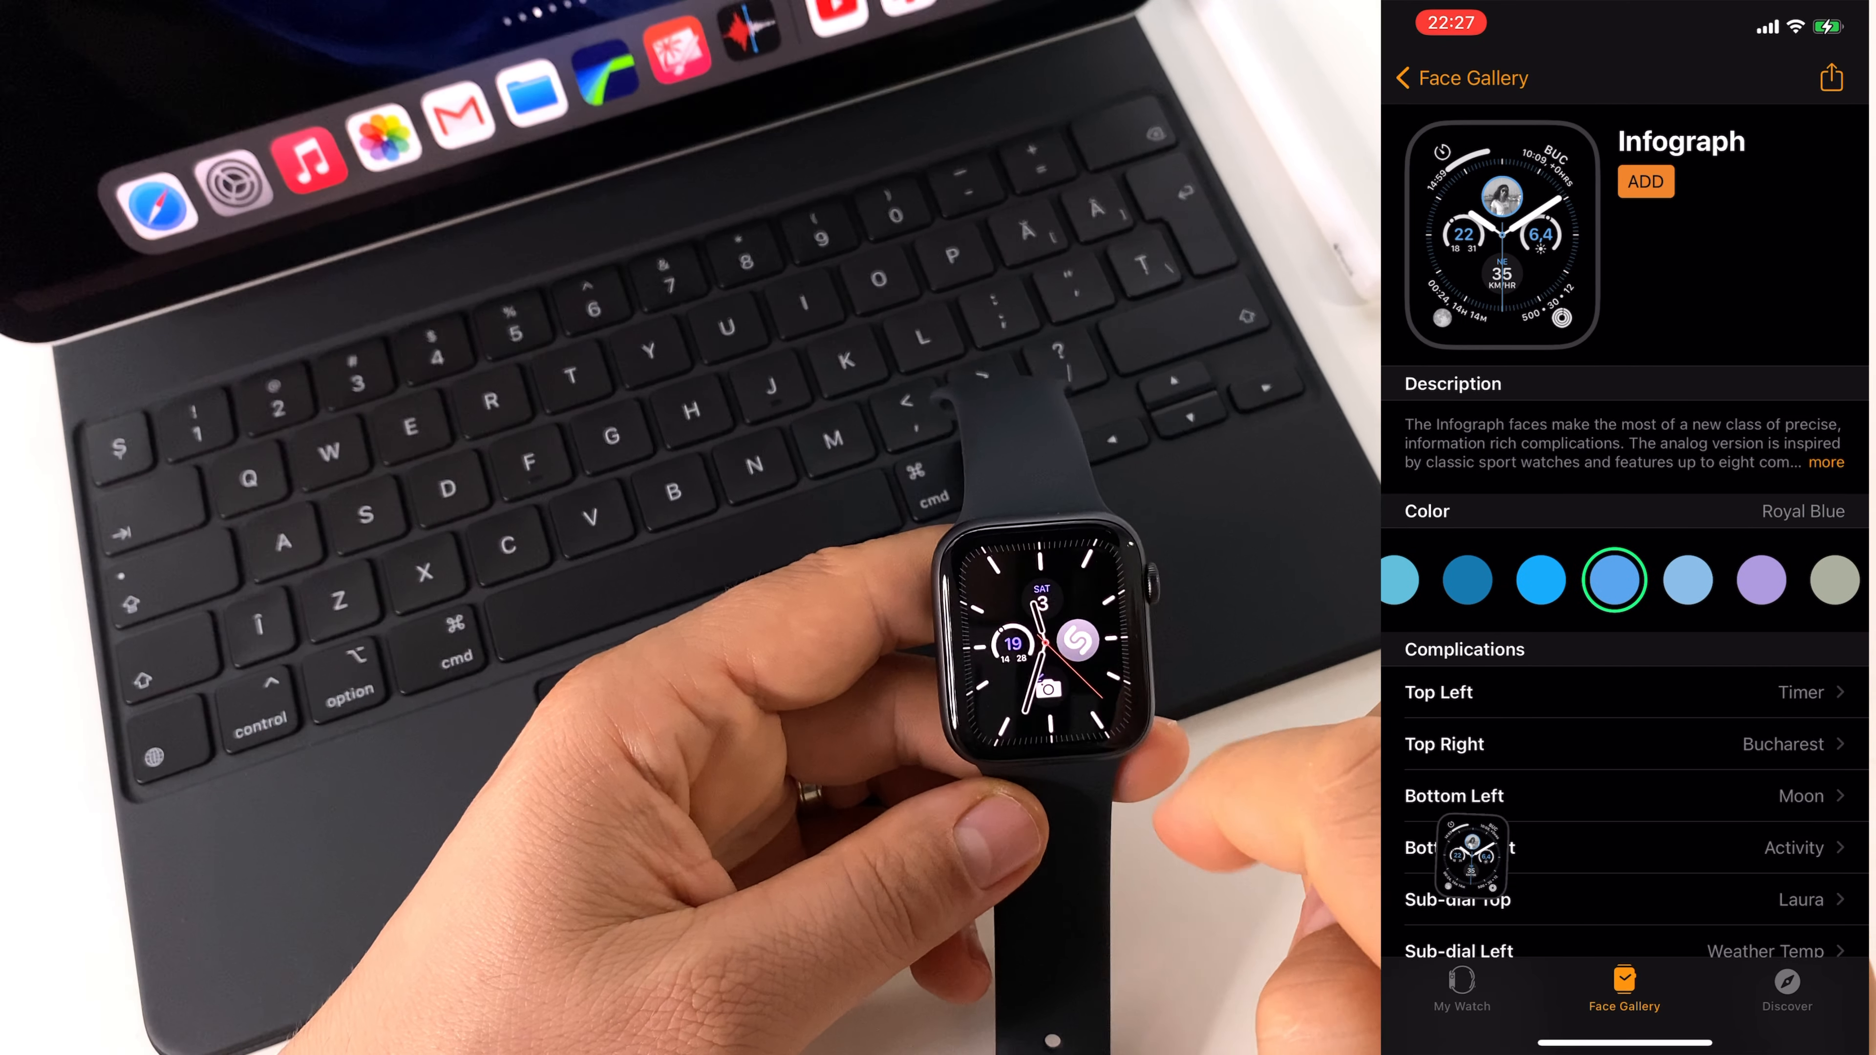
left_click(1404, 77)
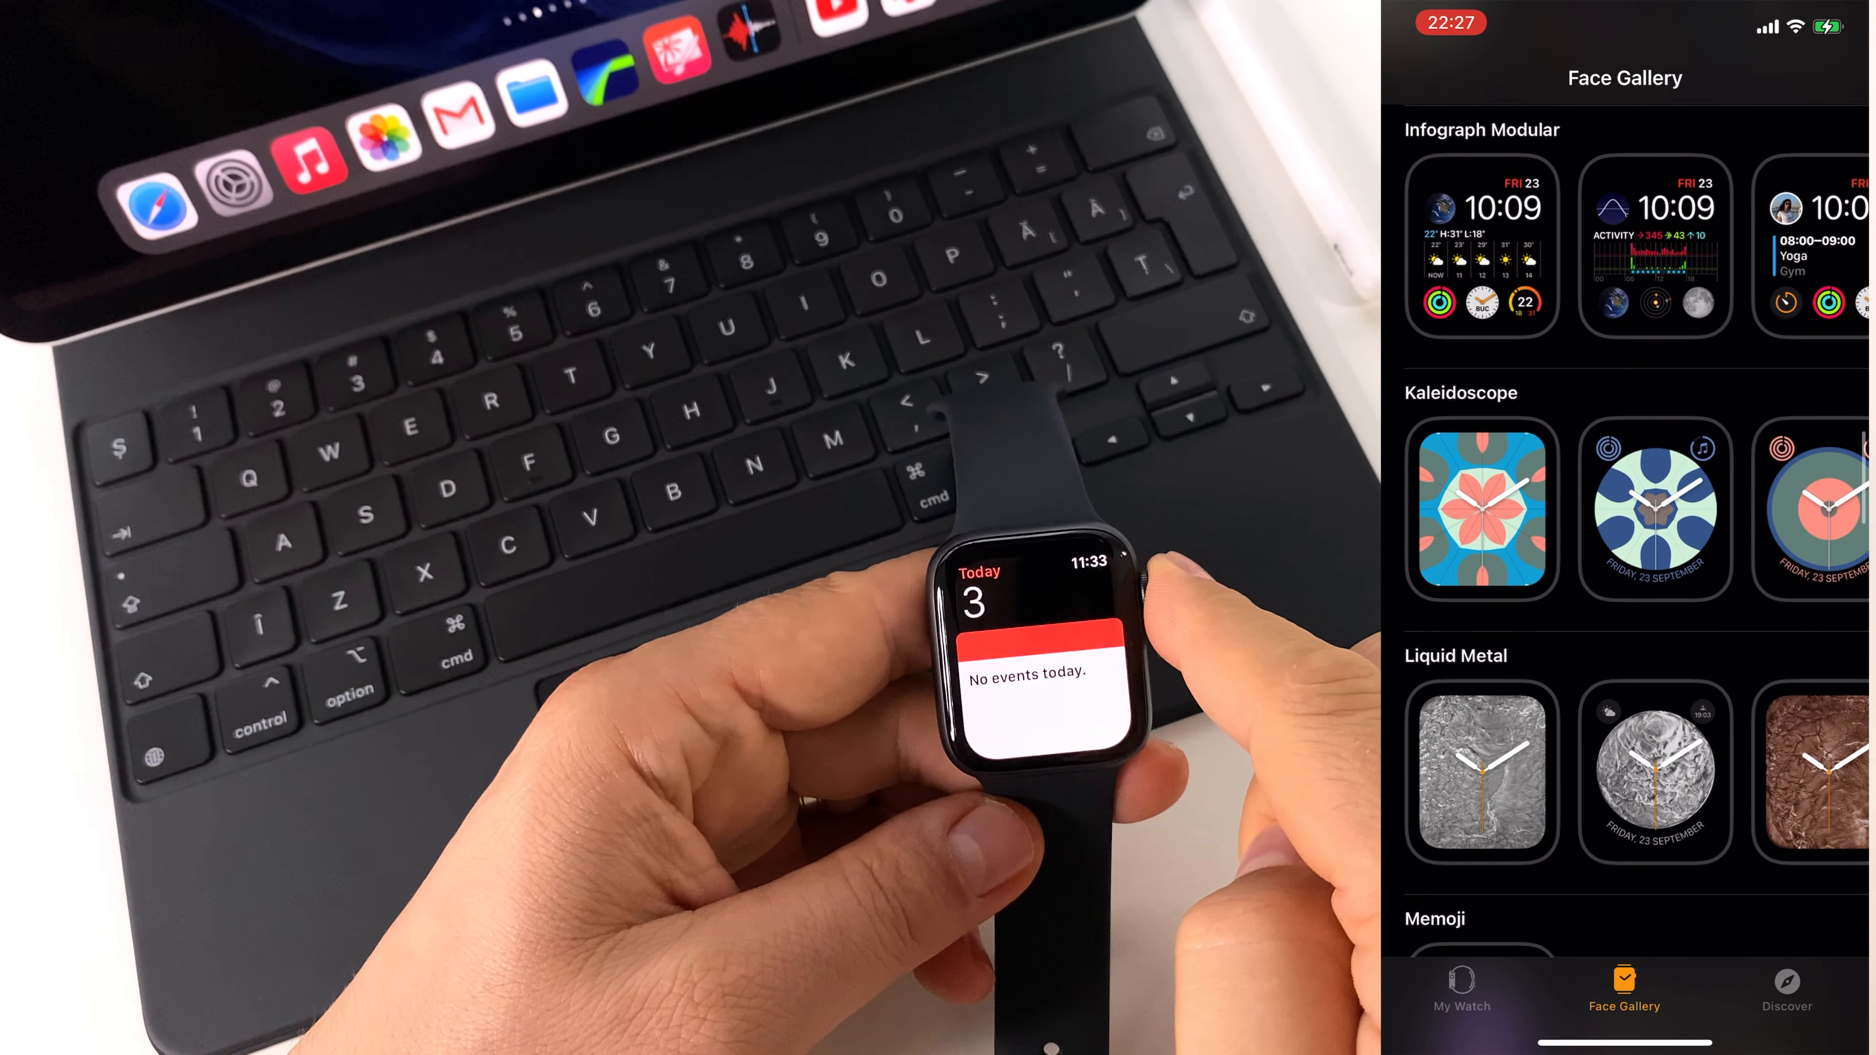
Peek at the complication choices list and return to the Face Gallery.
left_click(1488, 242)
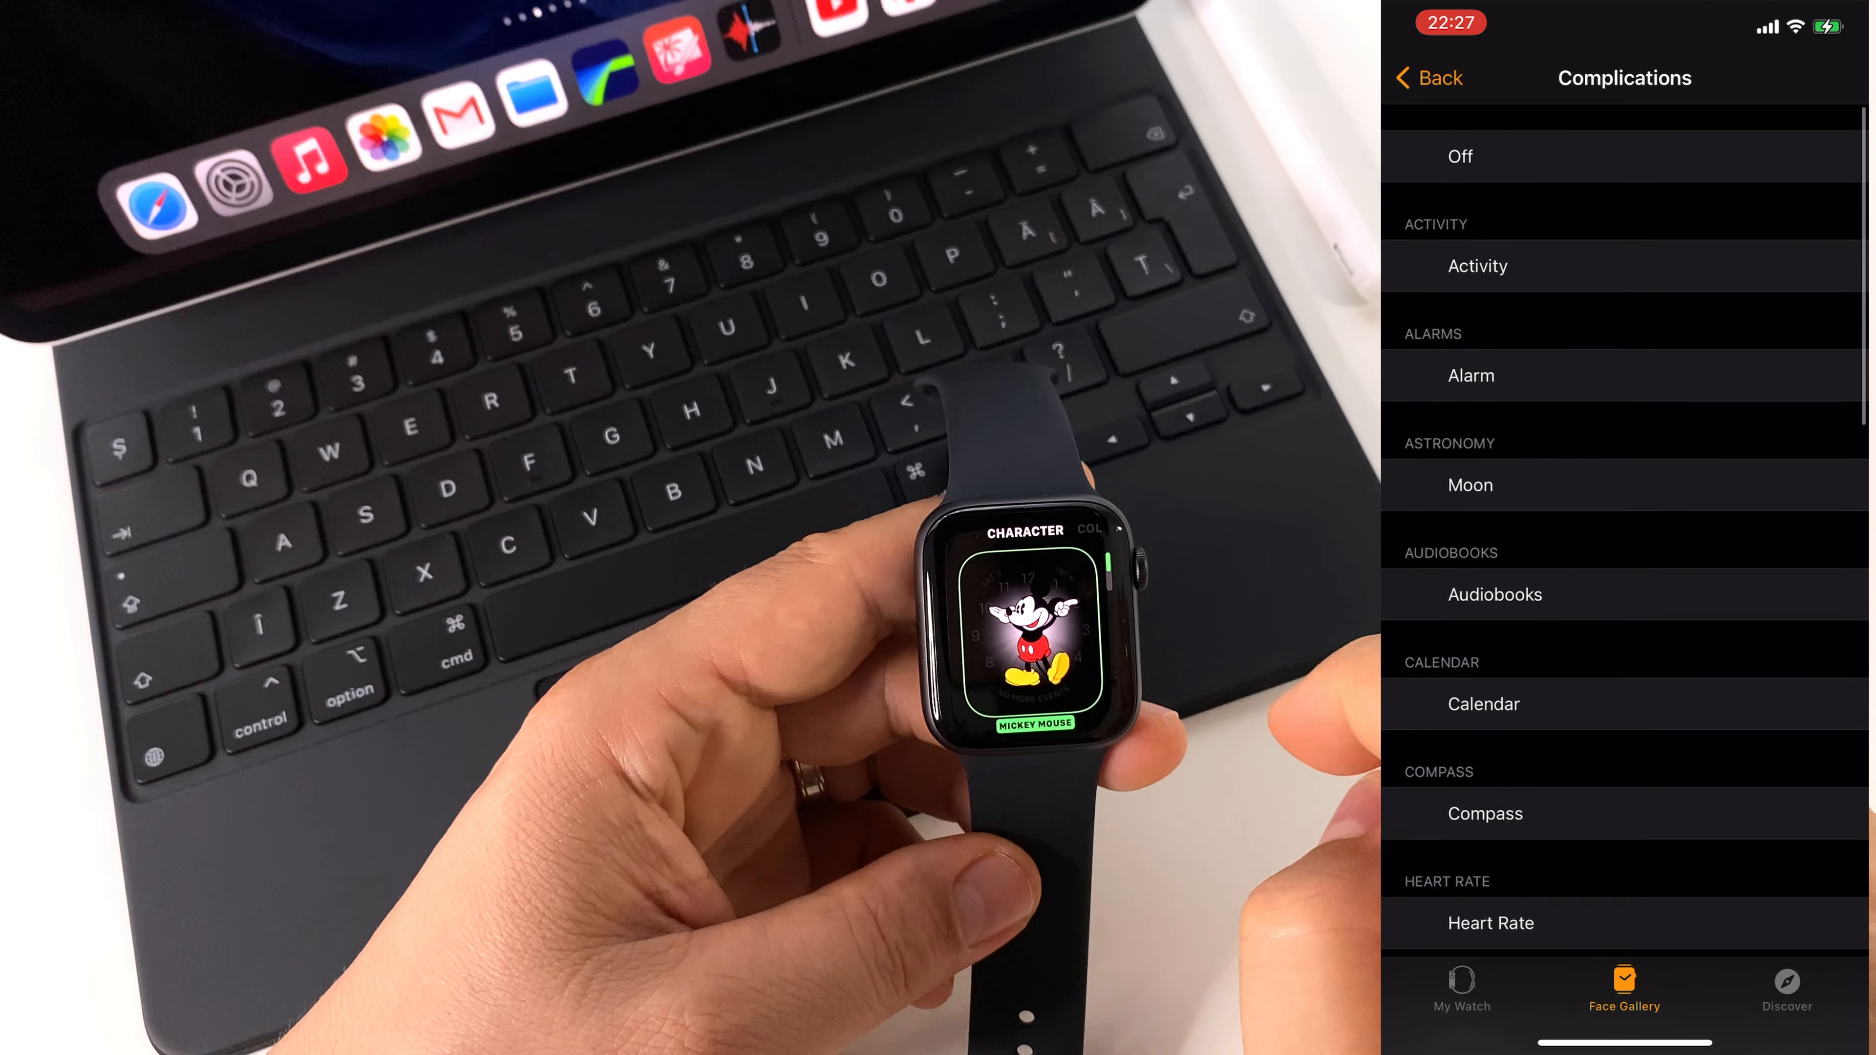
left_click(1433, 78)
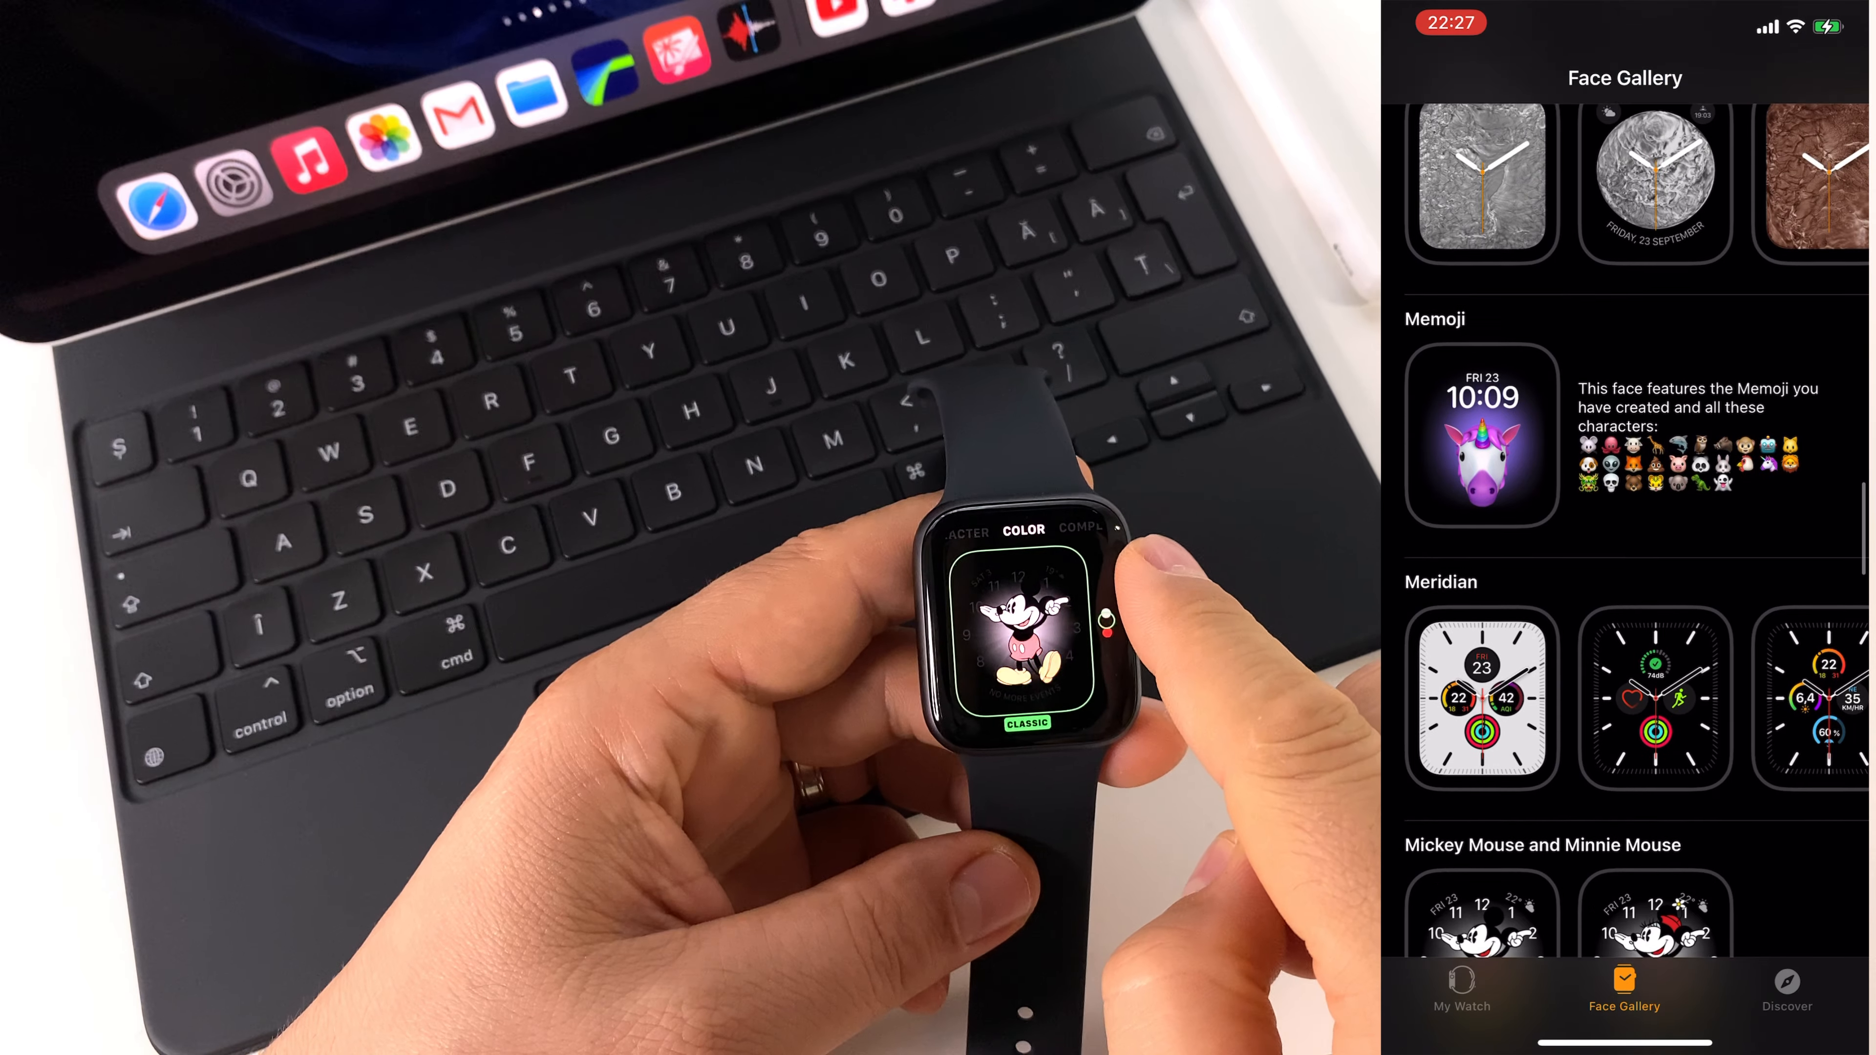
Scroll the Face Gallery past Modular, Photos, Pride, Solar and Timelapse to Toy Story and Typograph.
scroll("down", 3)
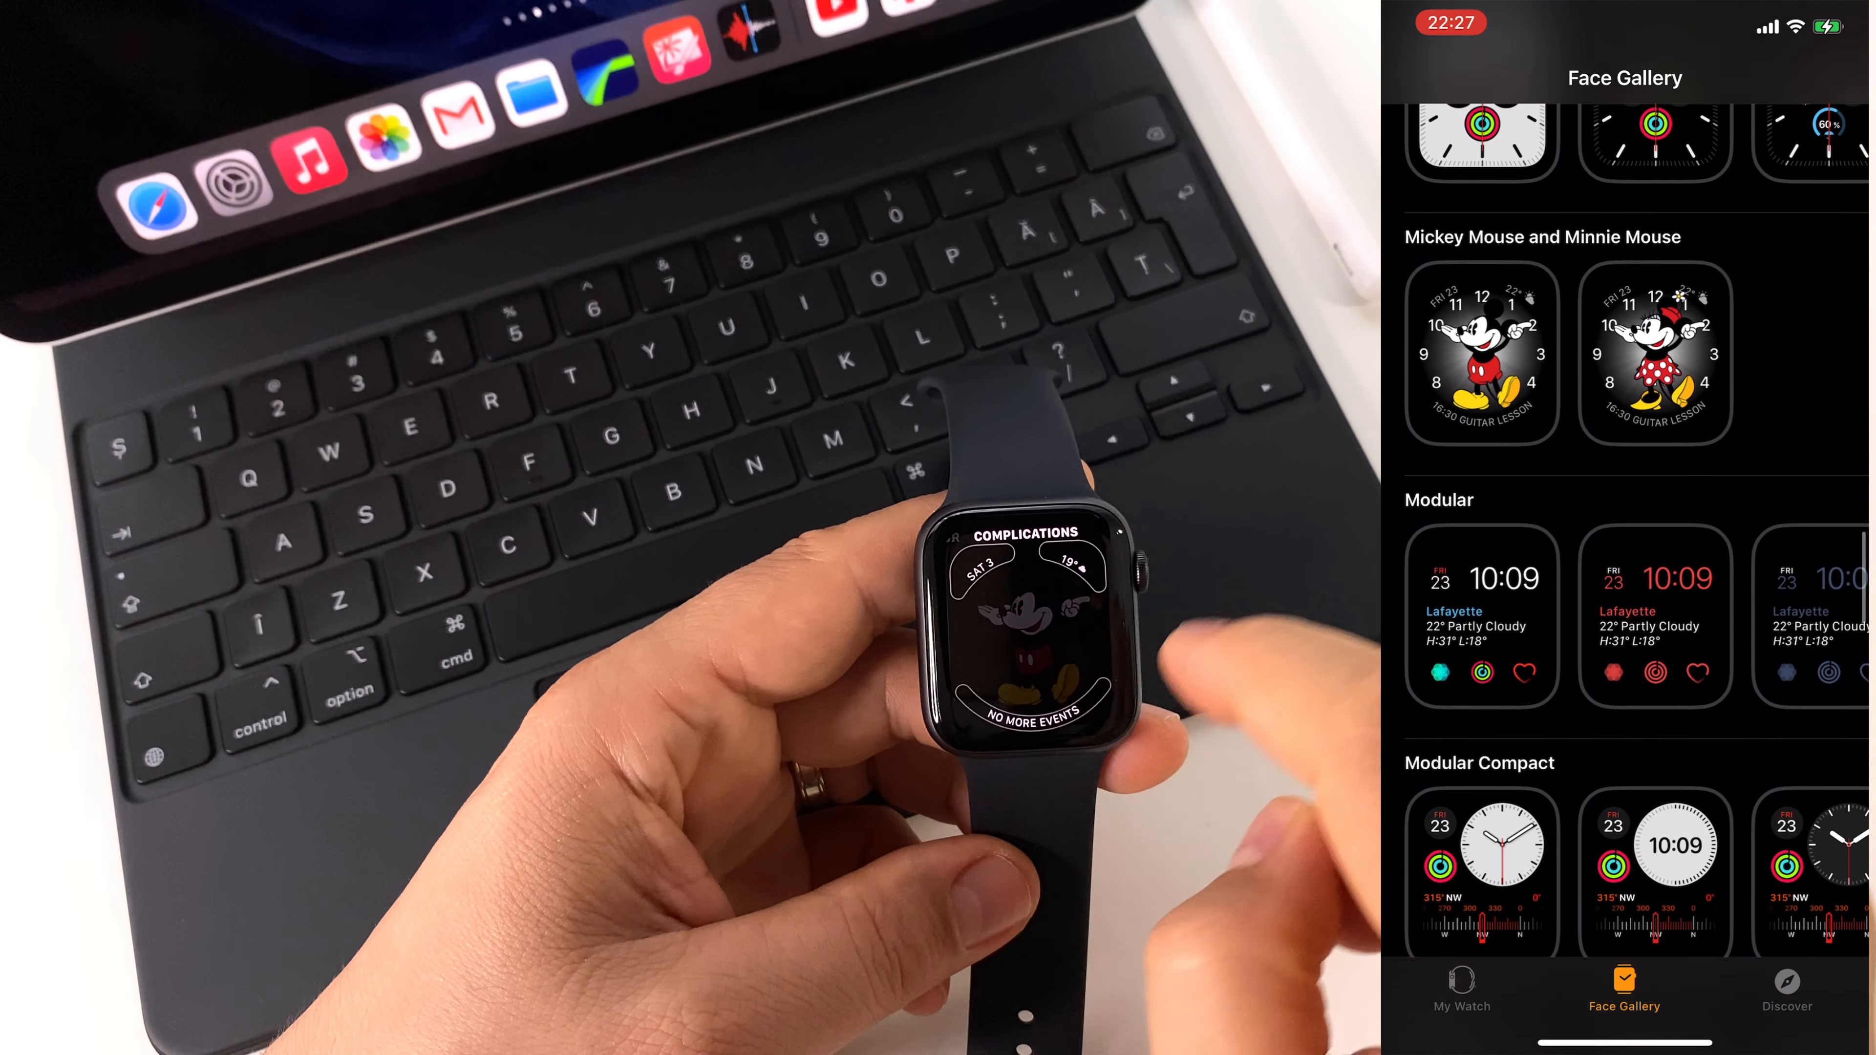
scroll("down", 3)
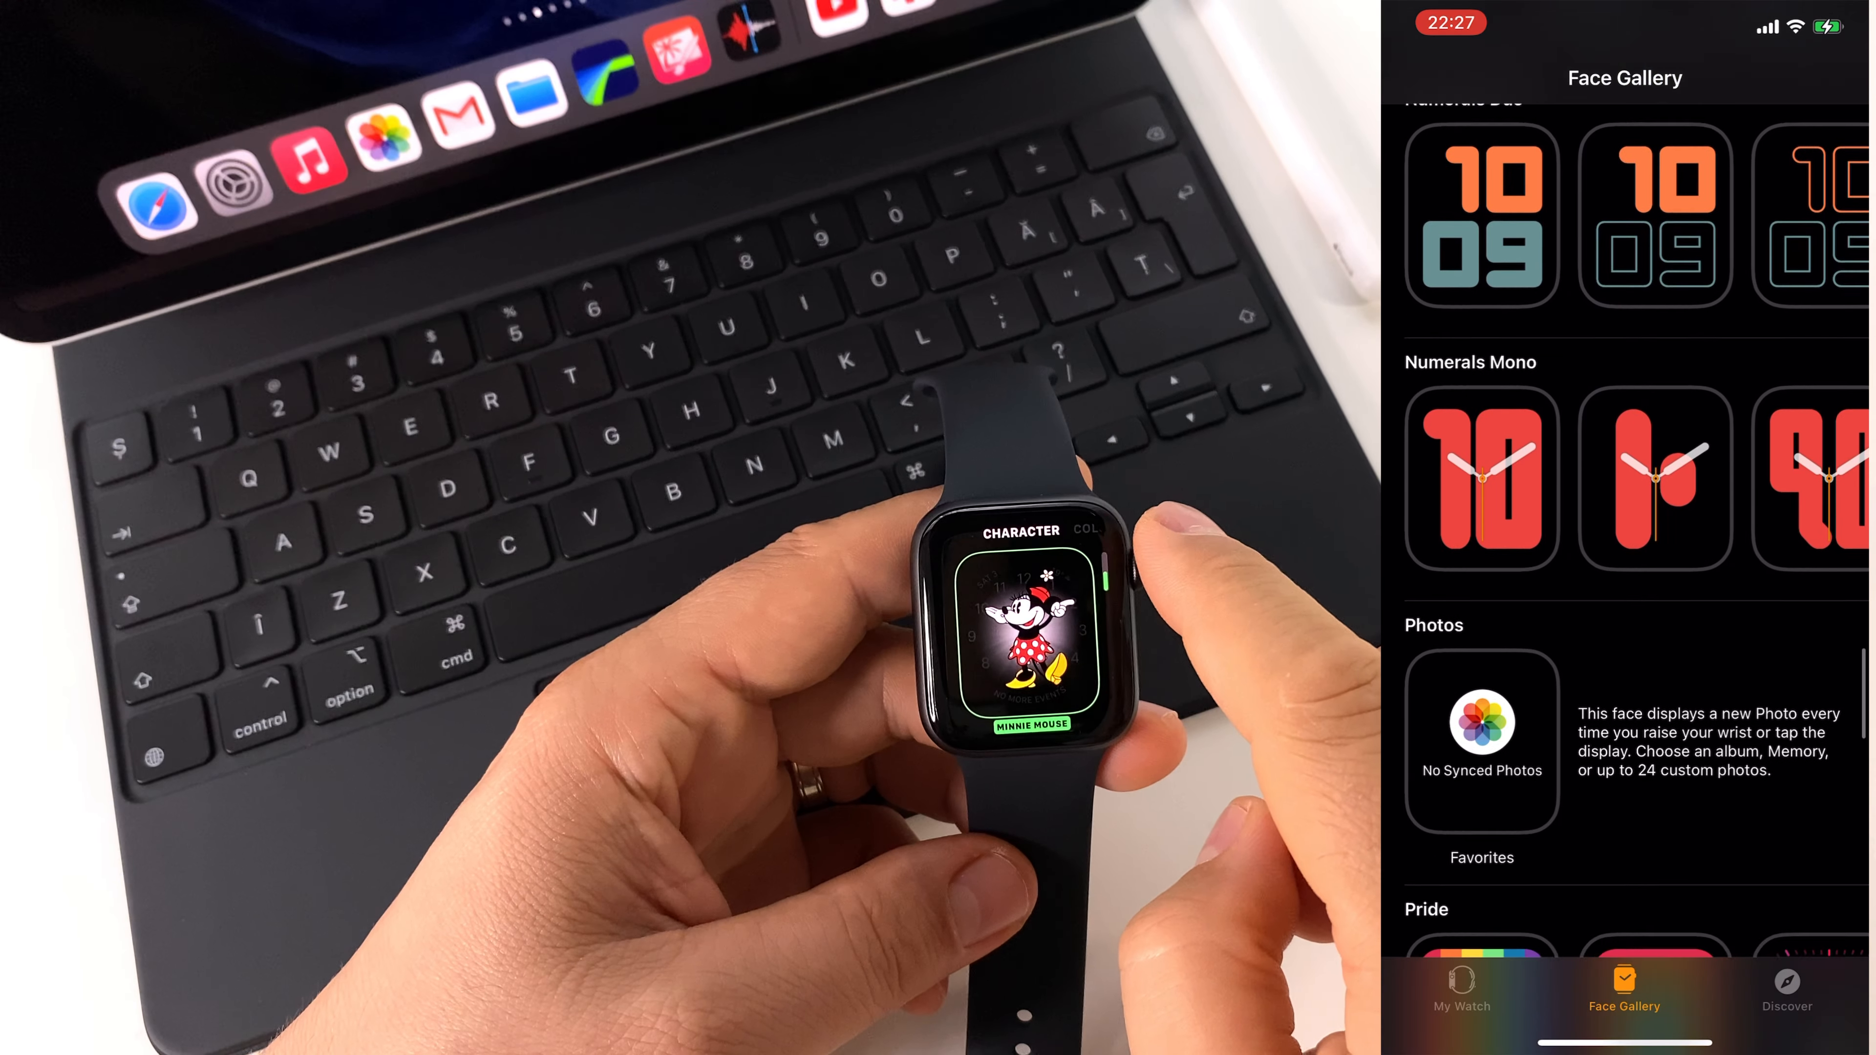
scroll("down", 3)
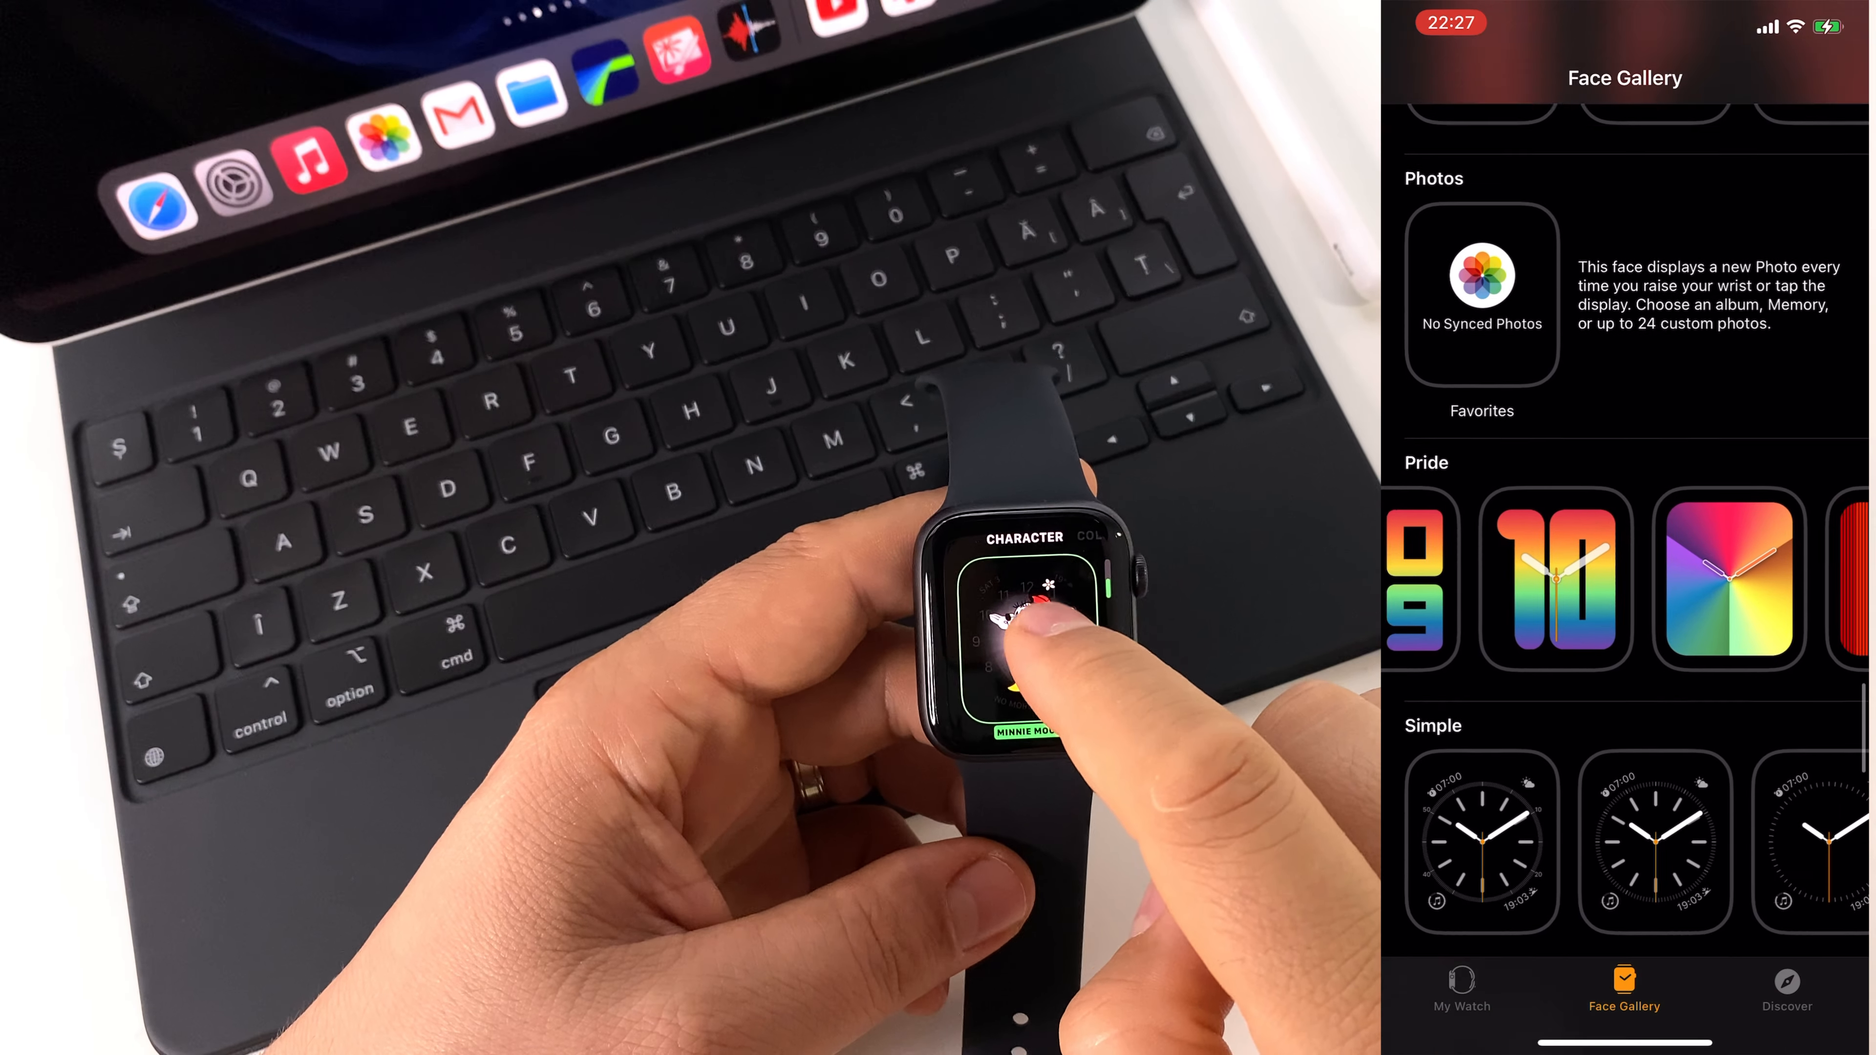
scroll("down", 3)
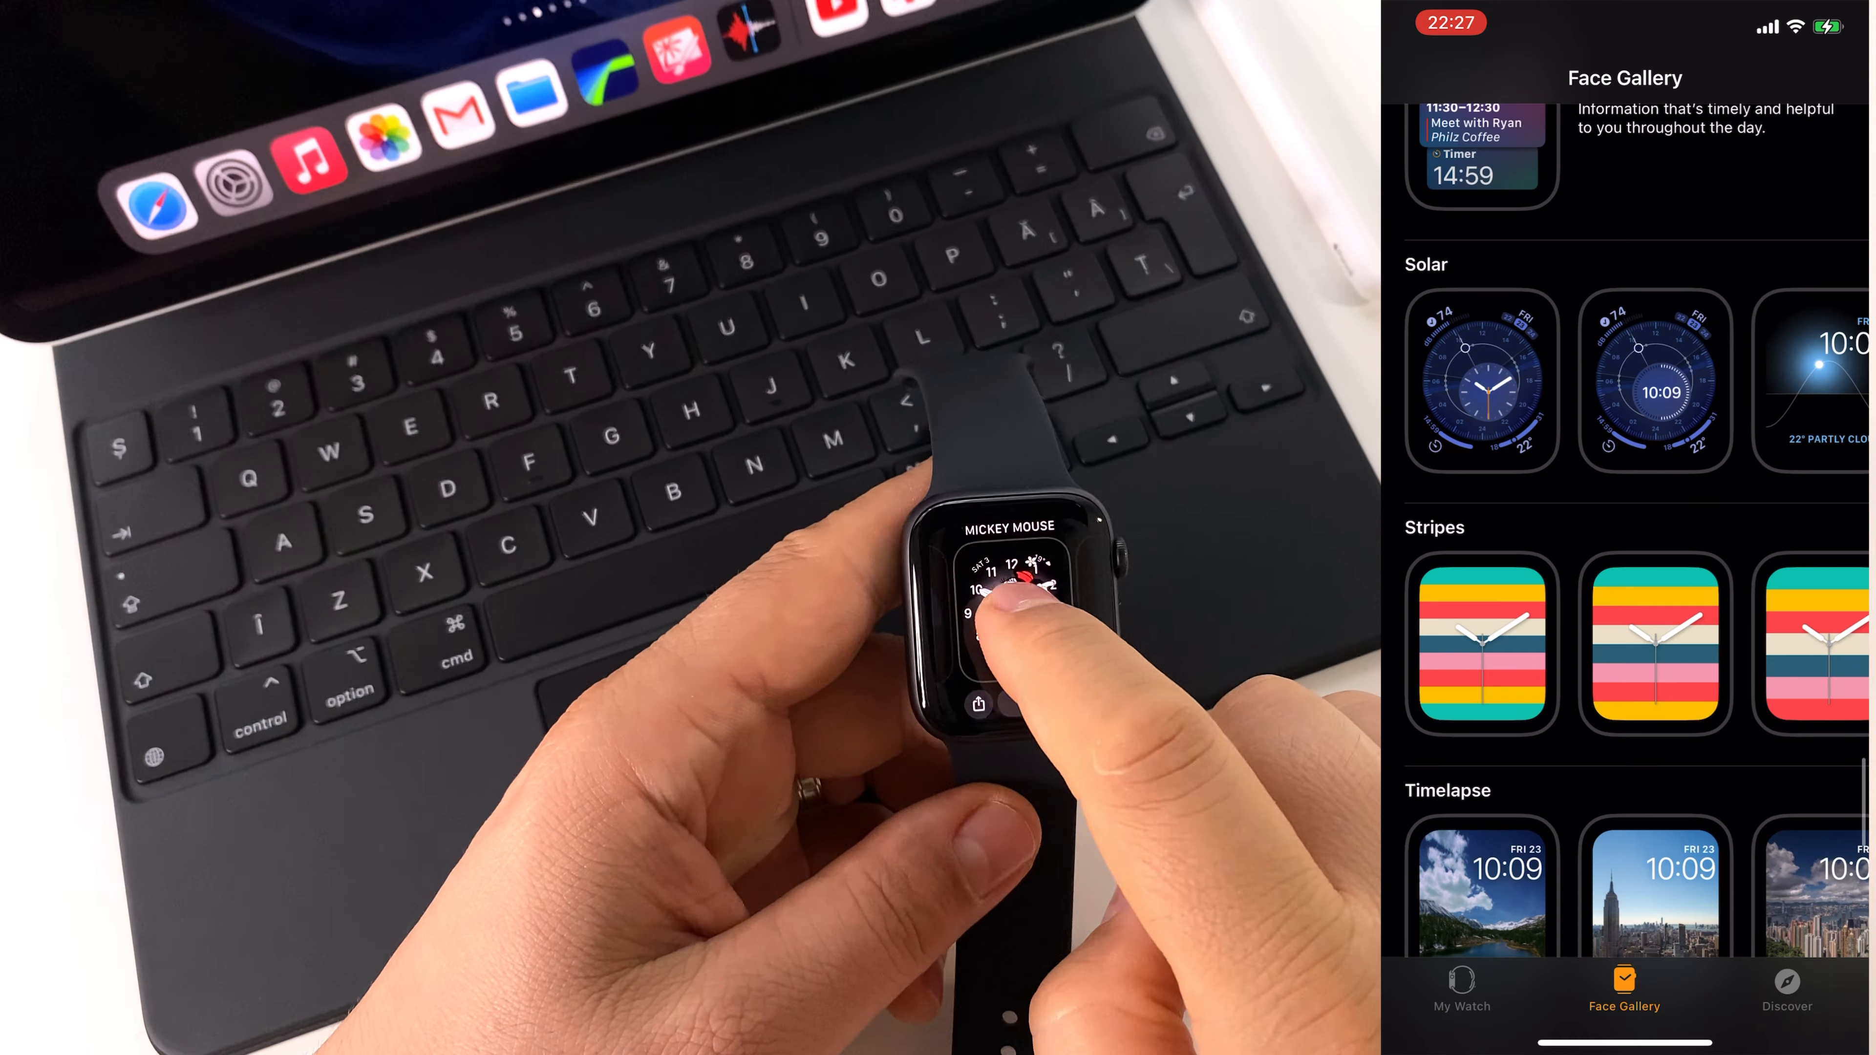
scroll("down", 3)
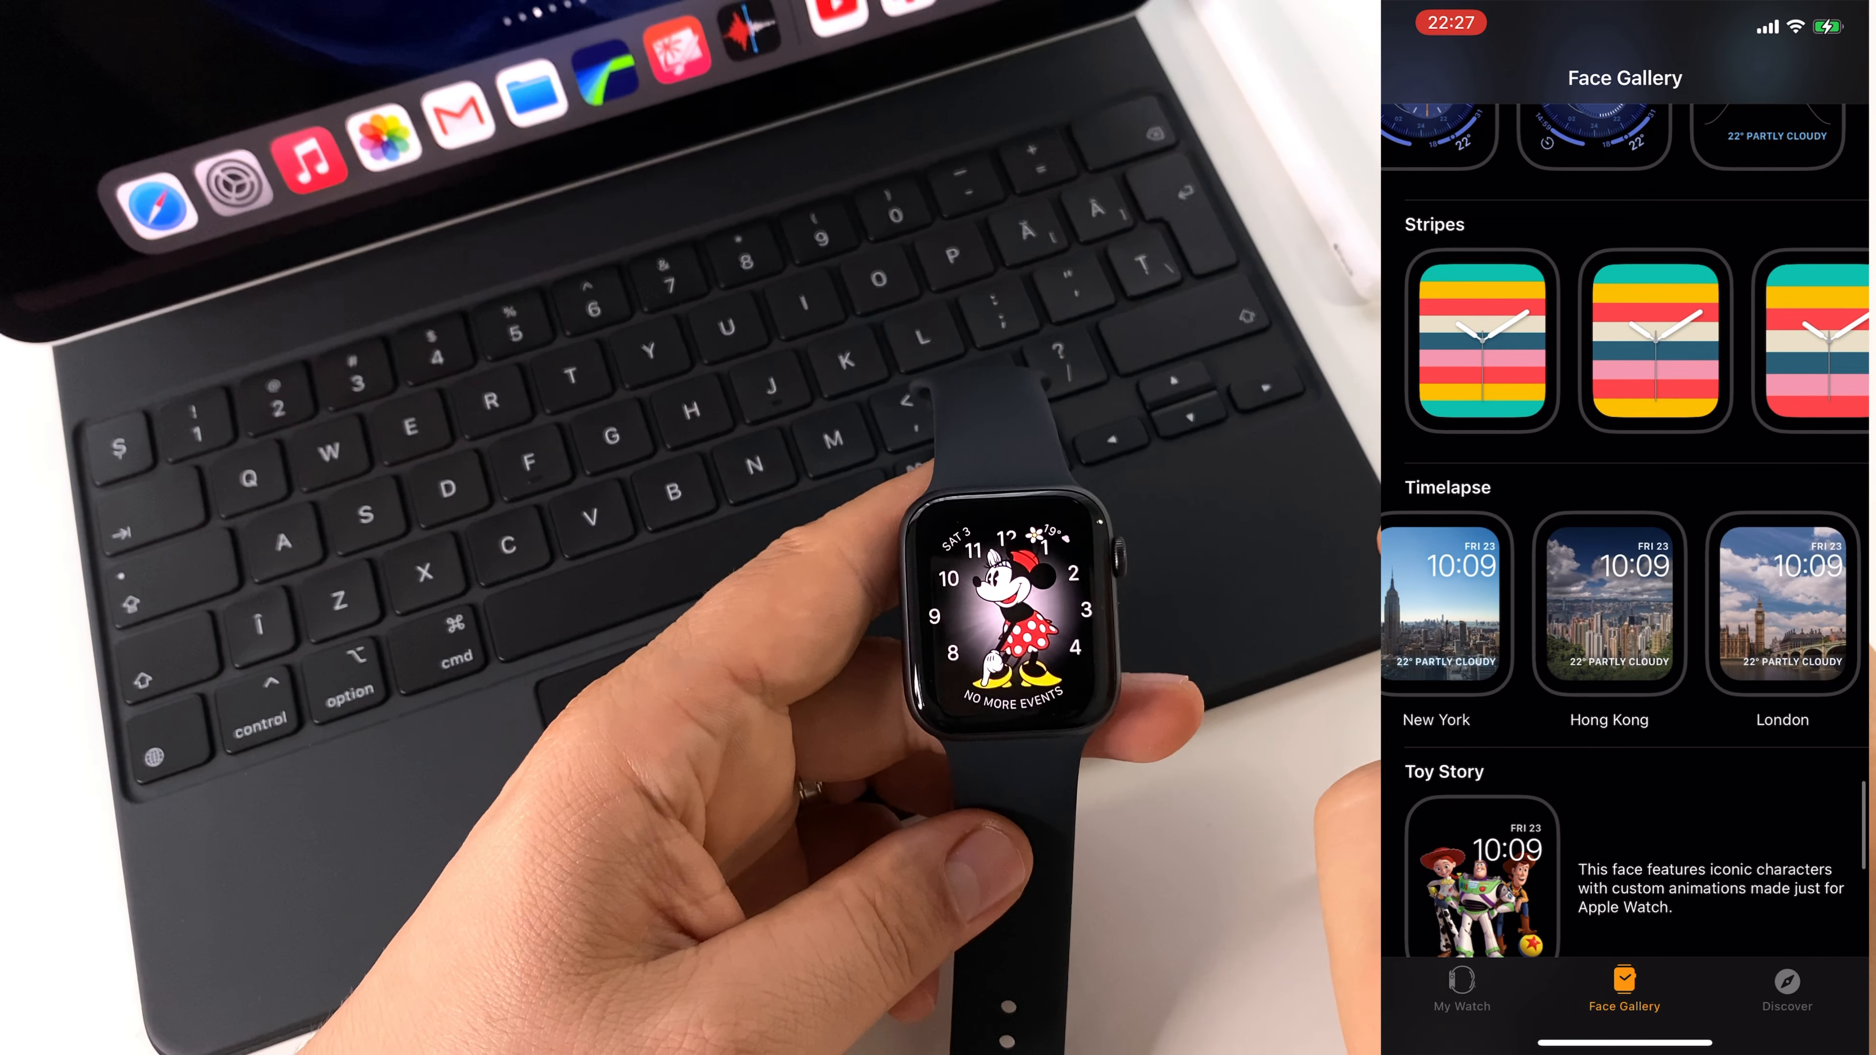
scroll("down", 3)
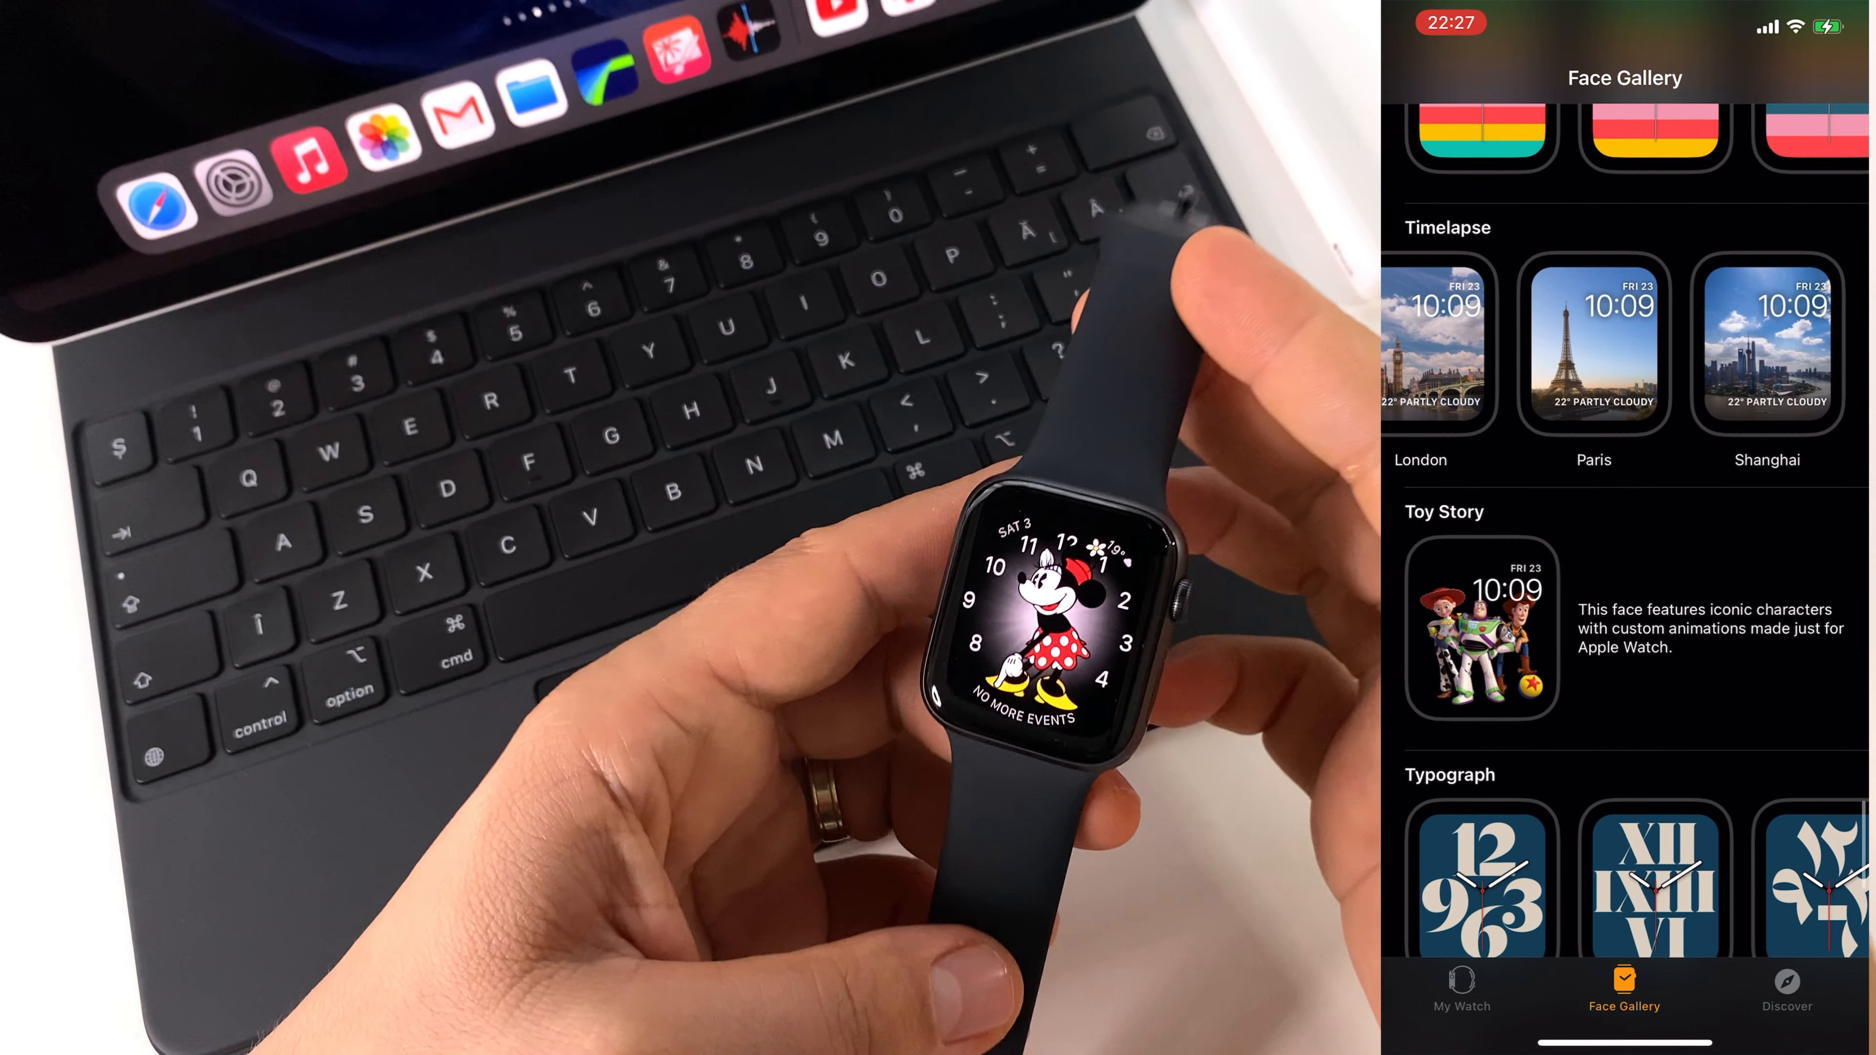
scroll("down", 3)
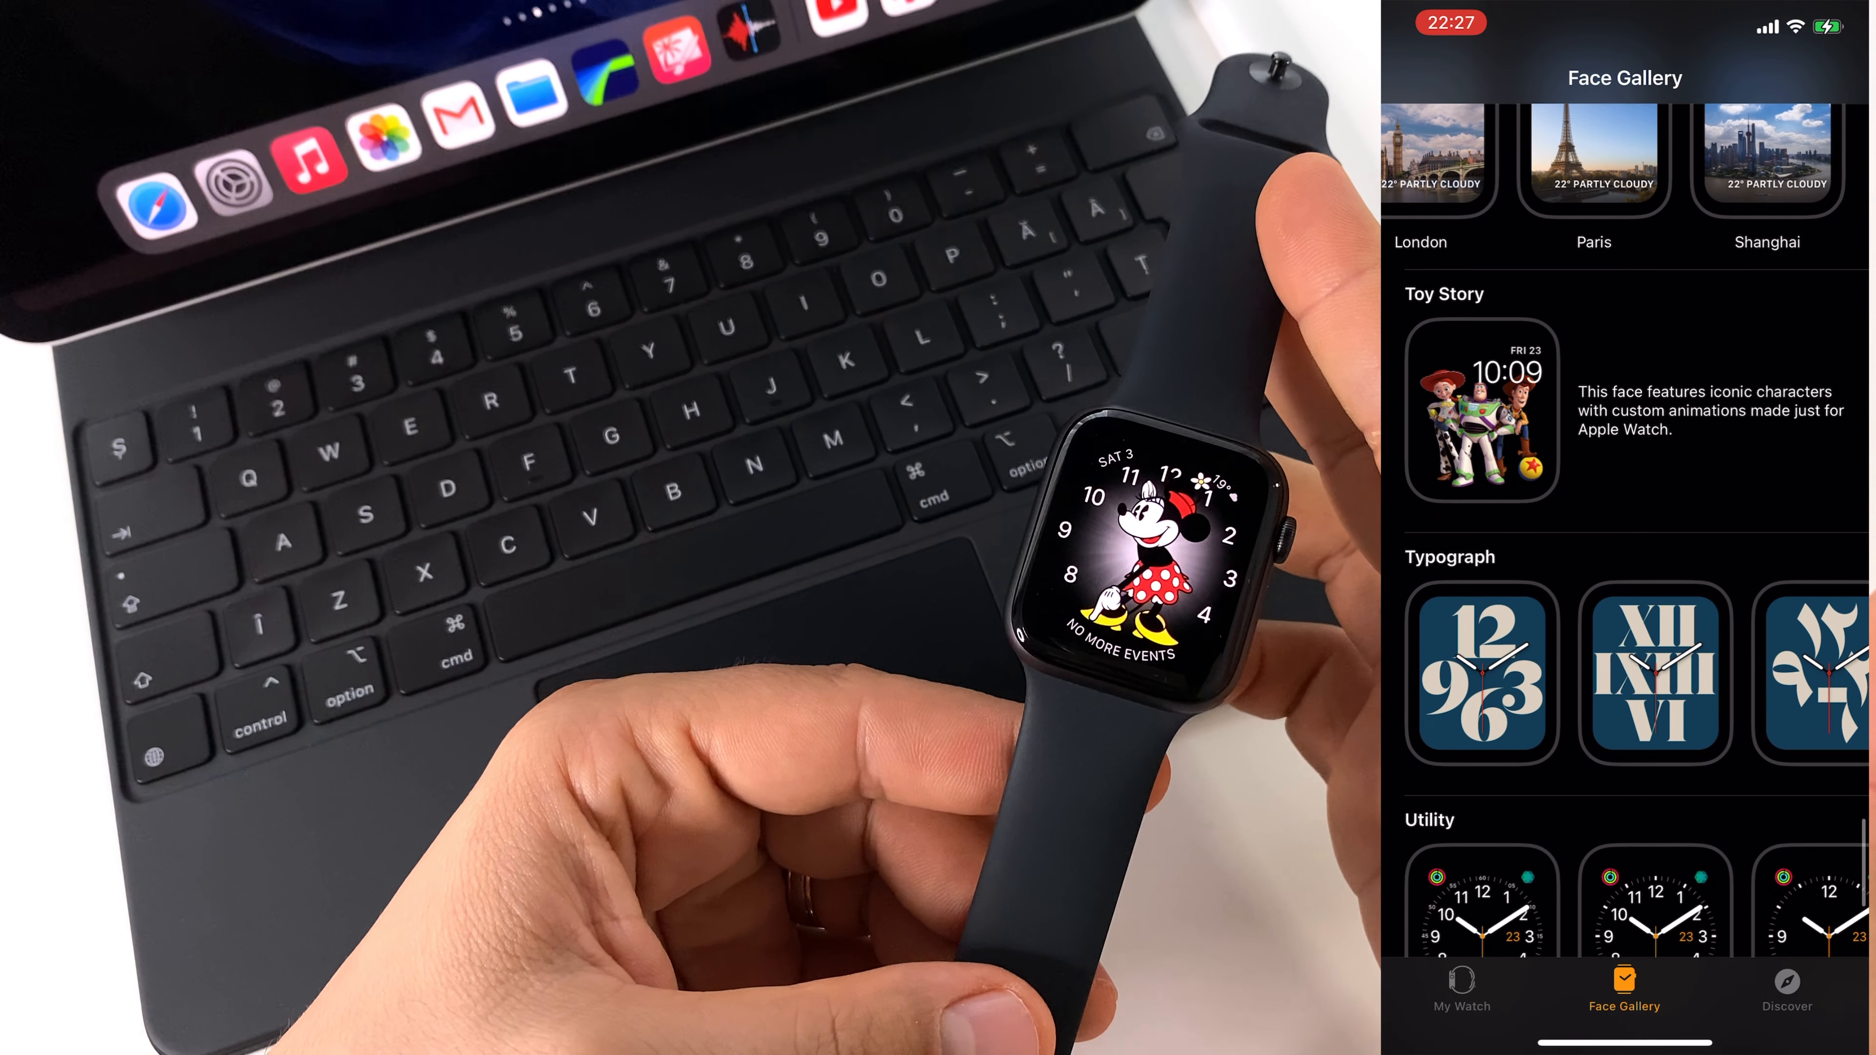
left_click(1486, 411)
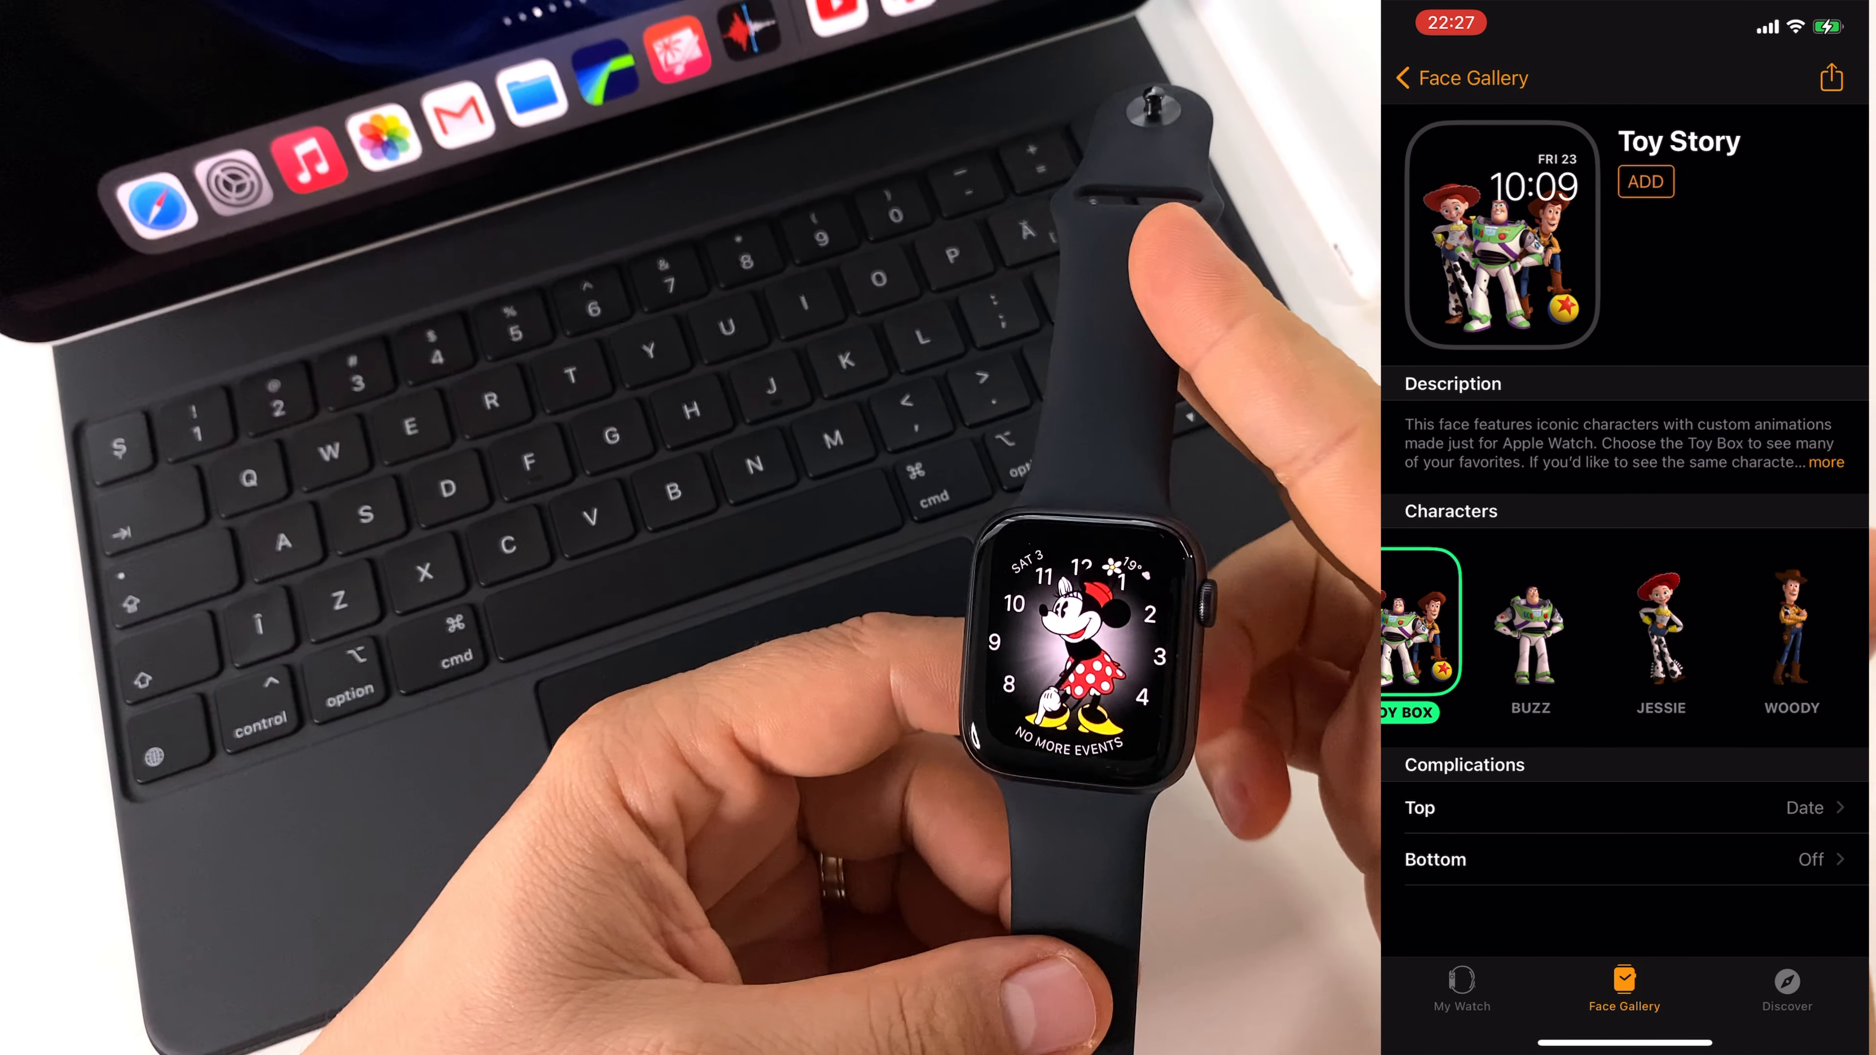
left_click(1791, 628)
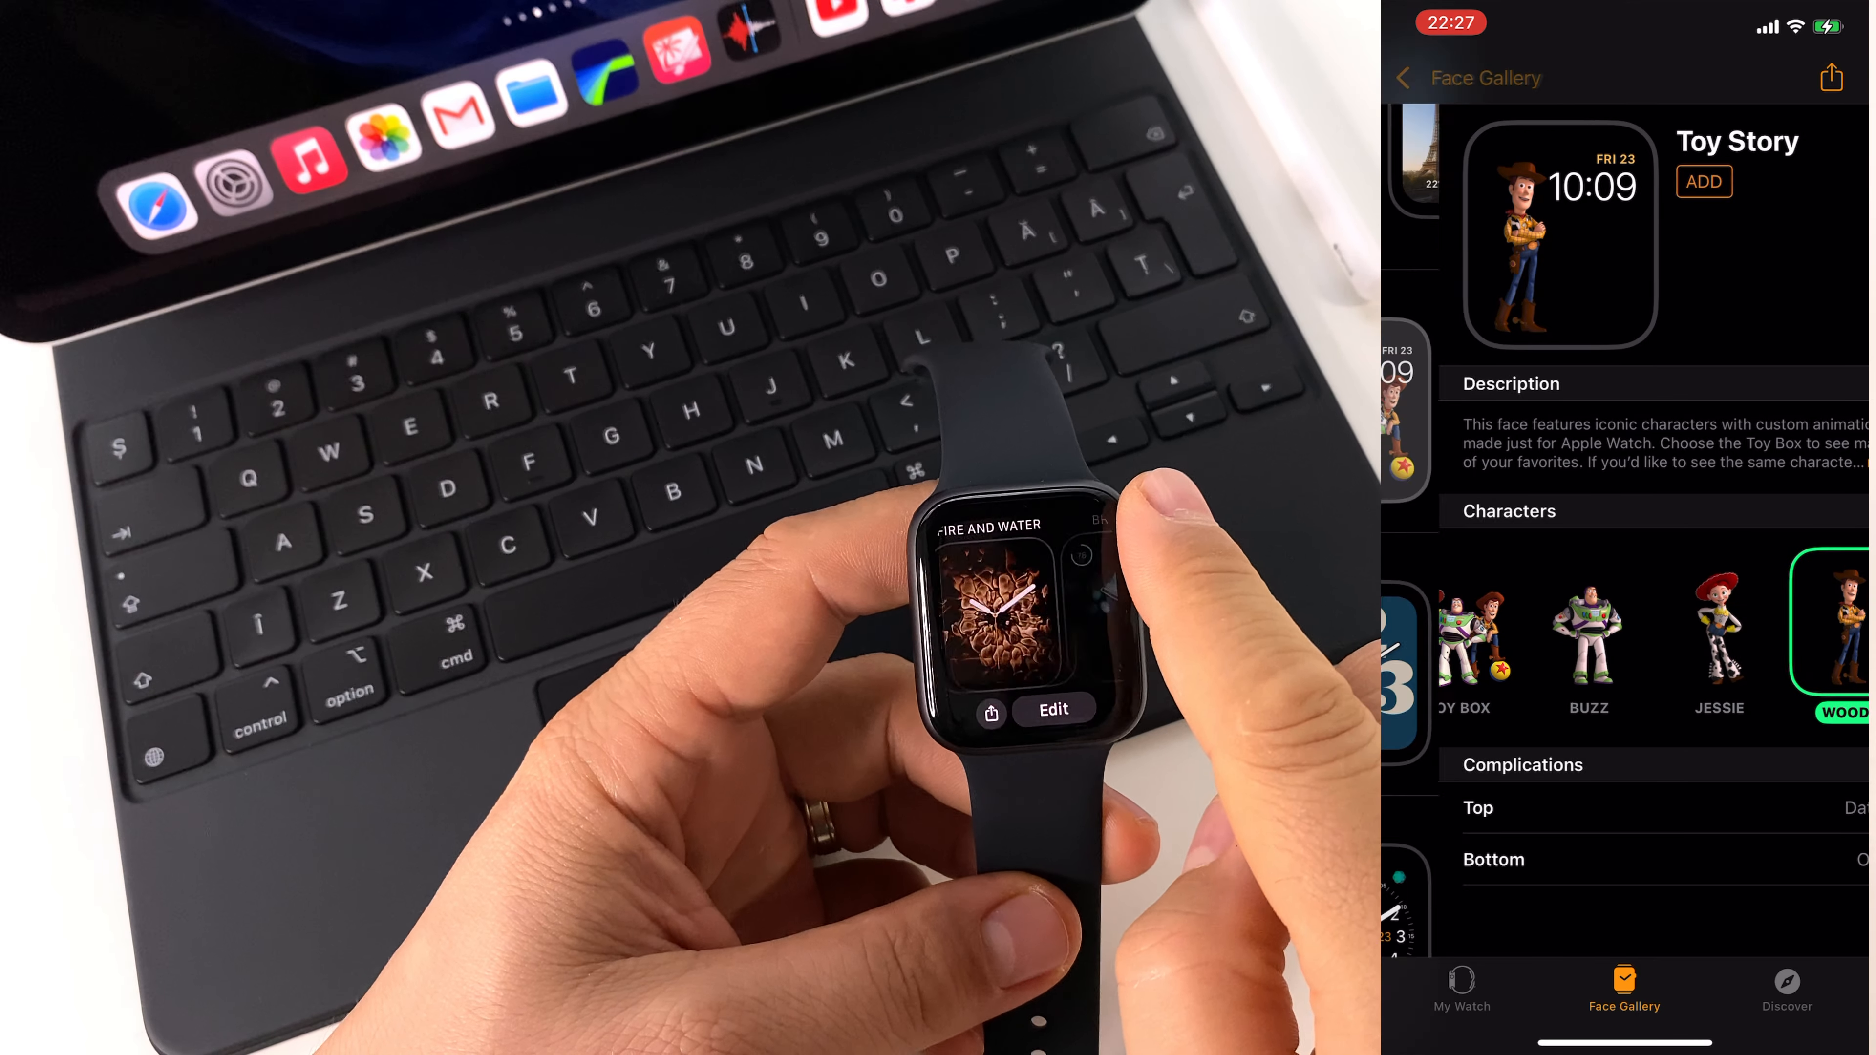
left_click(1403, 78)
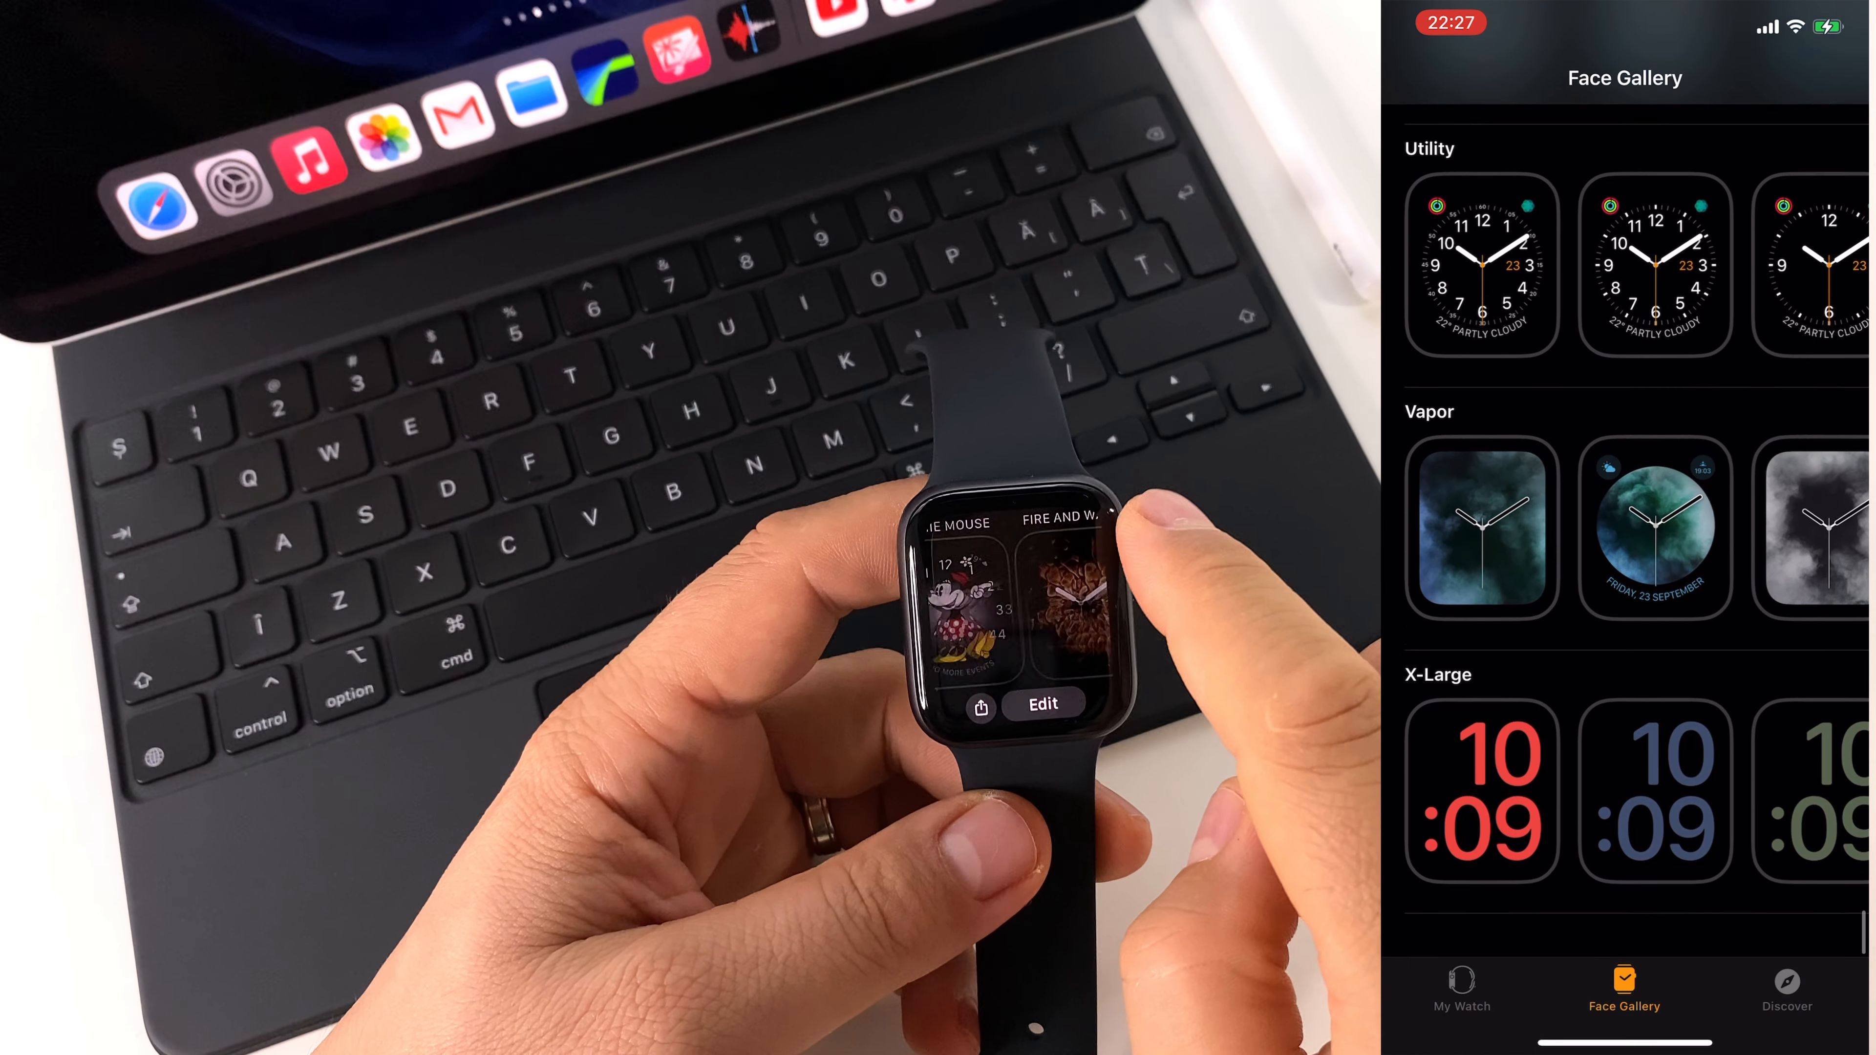